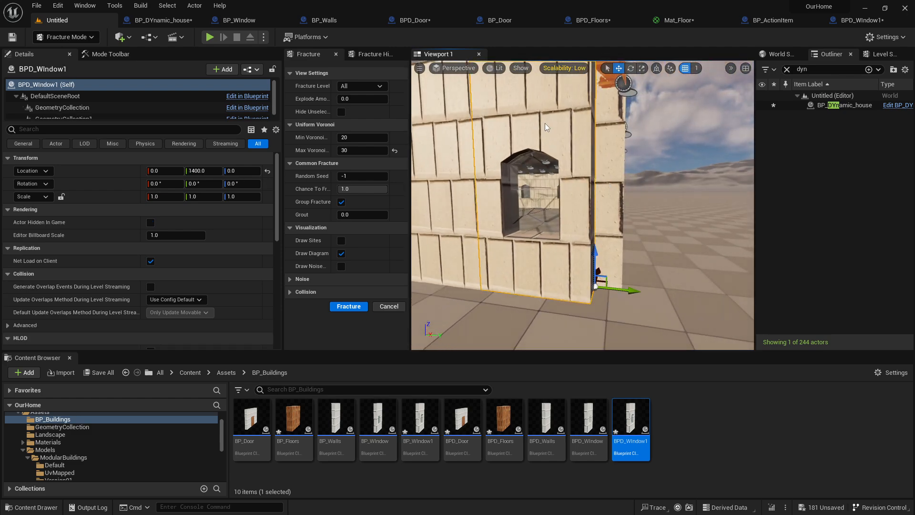
mouse_move(630, 426)
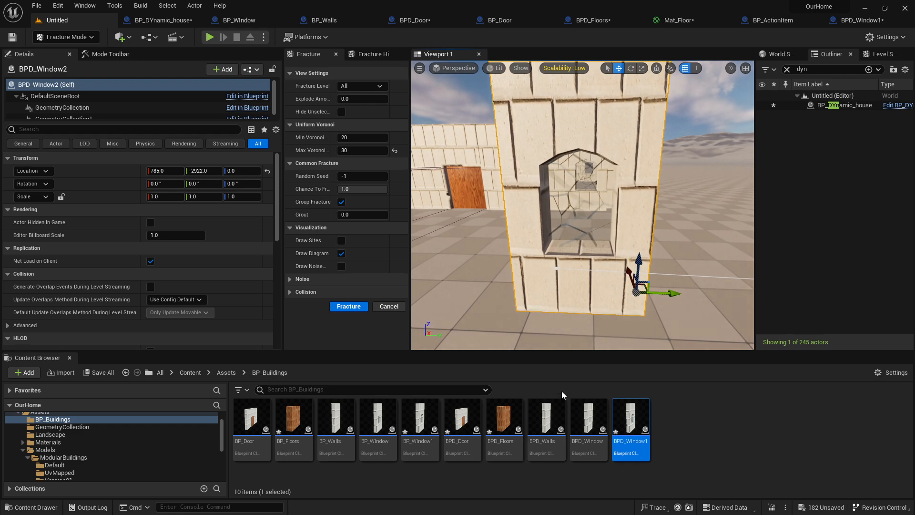
- Place the fractured BPD_Window blueprint in the level as BPD_Window3, then select static BP_Window1
left_click(588, 418)
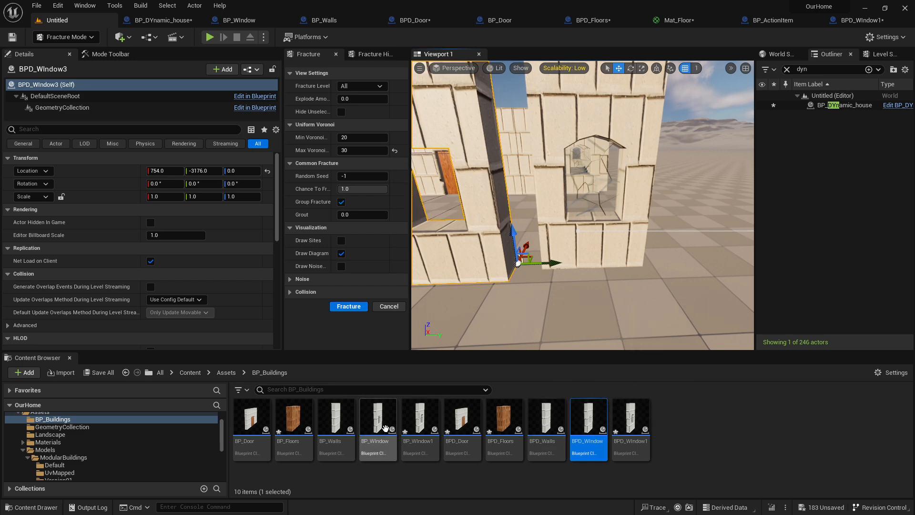
left_click(420, 418)
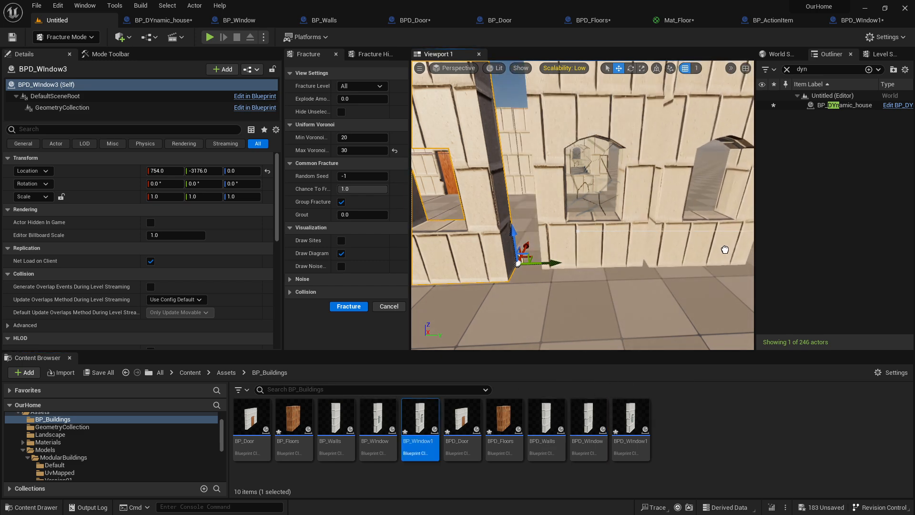